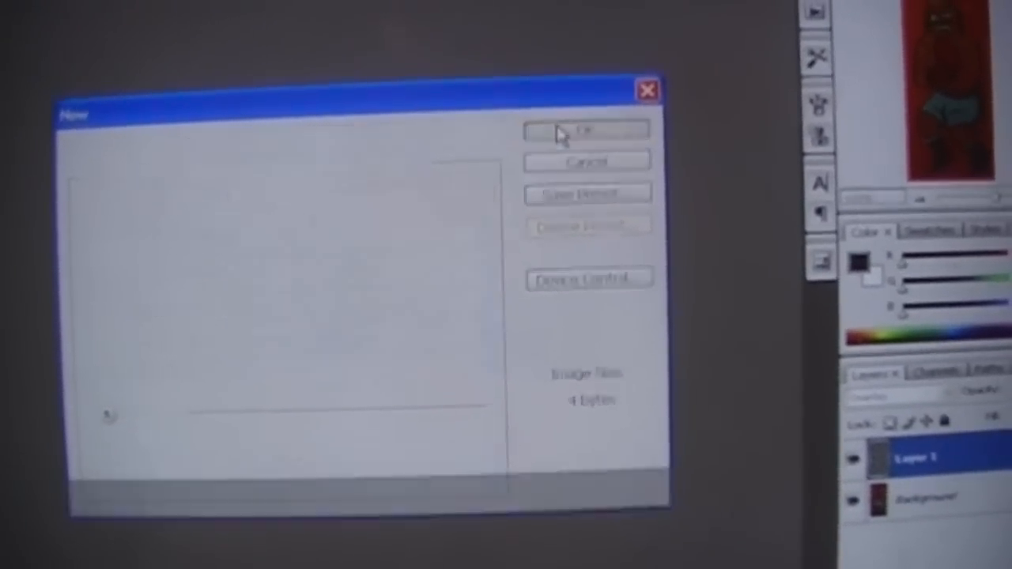
Create a new tiny grayscale document for the grid tile
{"action": "left_click", "coordinate": [585, 129]}
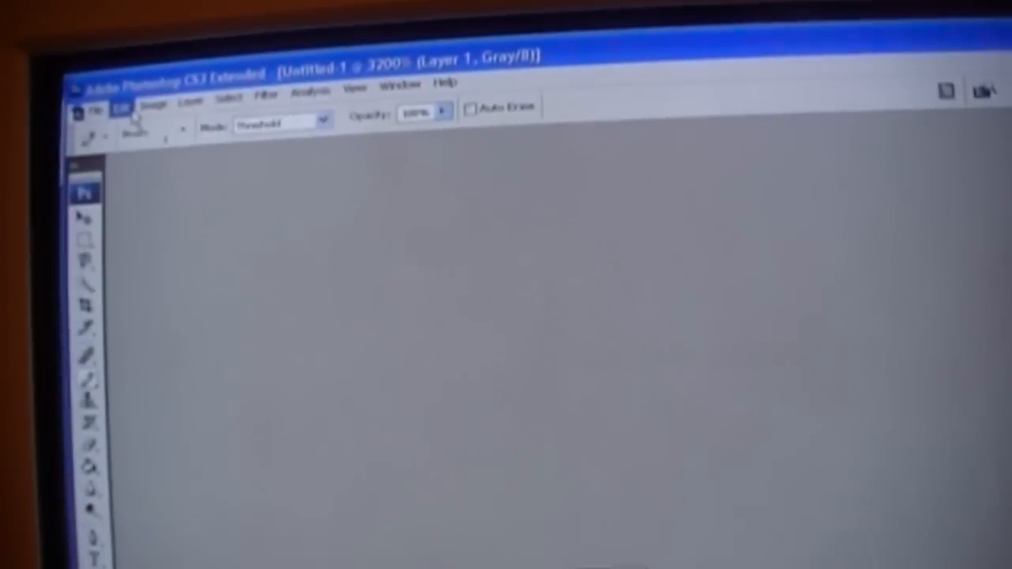
Paint diagonal black pixels on Layer 1 to form the checkerboard tile
{"action": "left_click", "coordinate": [155, 107]}
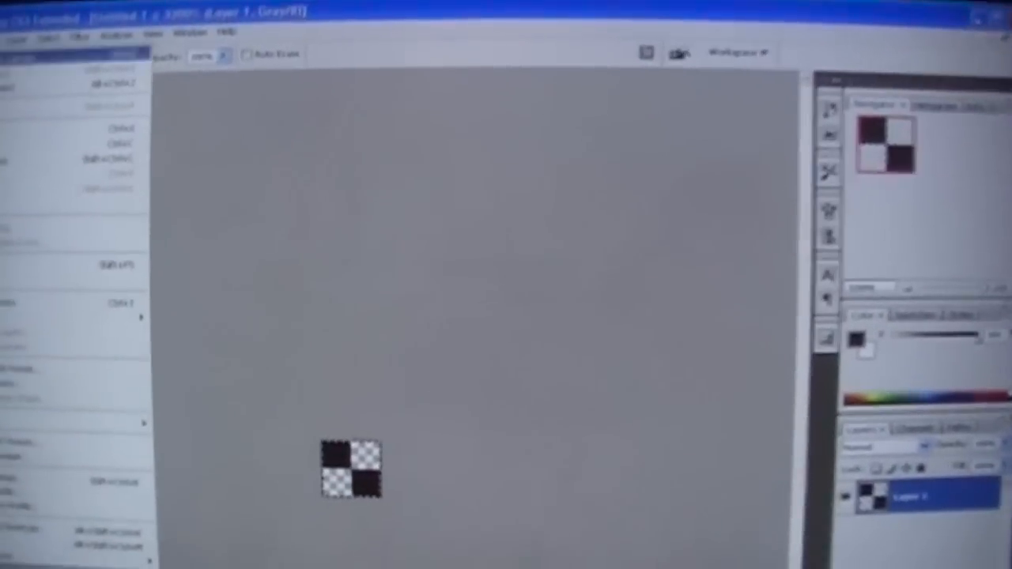
Define the checker tile as a pattern named 'grid'
{"action": "left_click", "coordinate": [228, 110]}
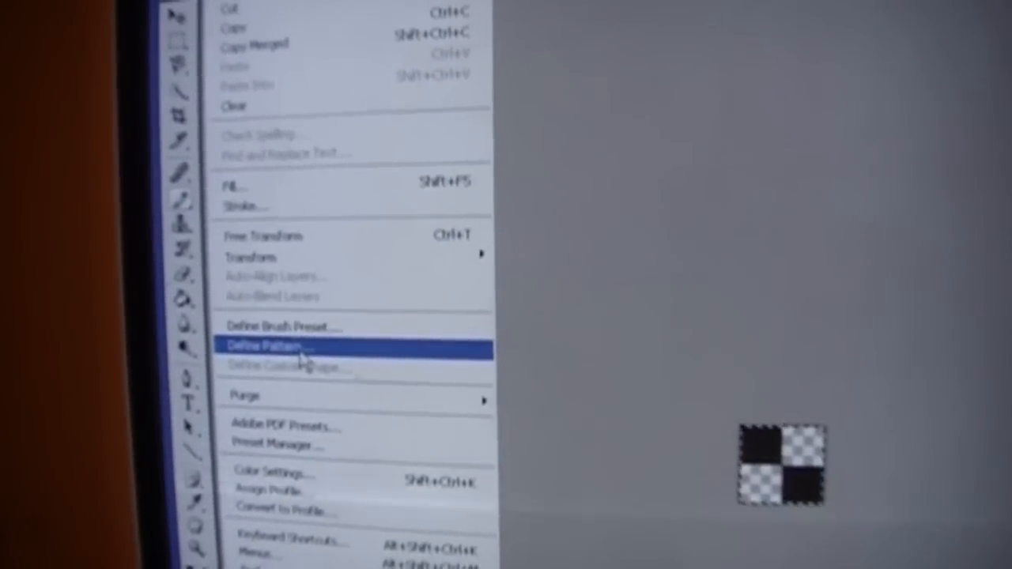
{"action": "left_click", "coordinate": [270, 344]}
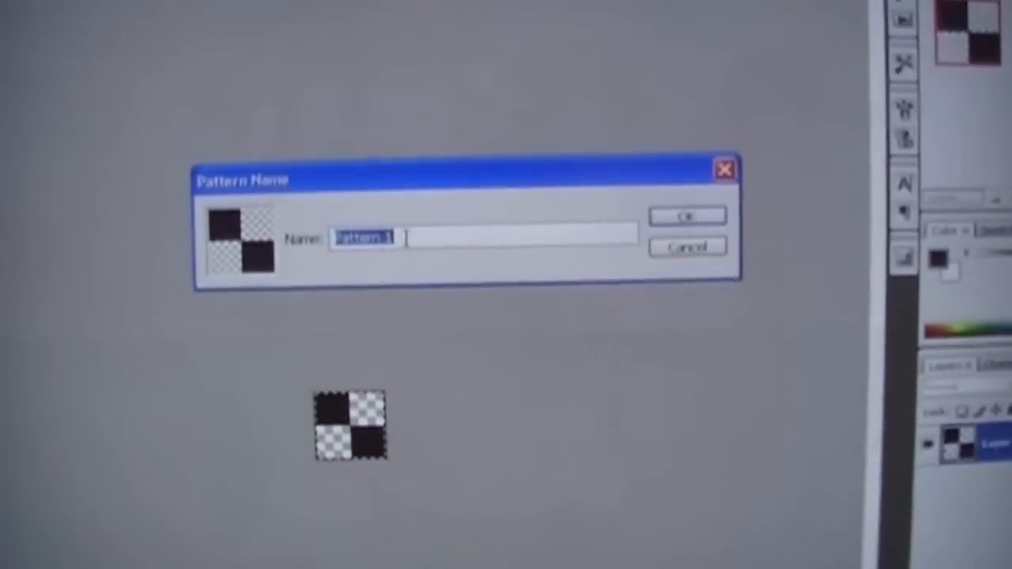
{"action": "type", "text": "grid"}
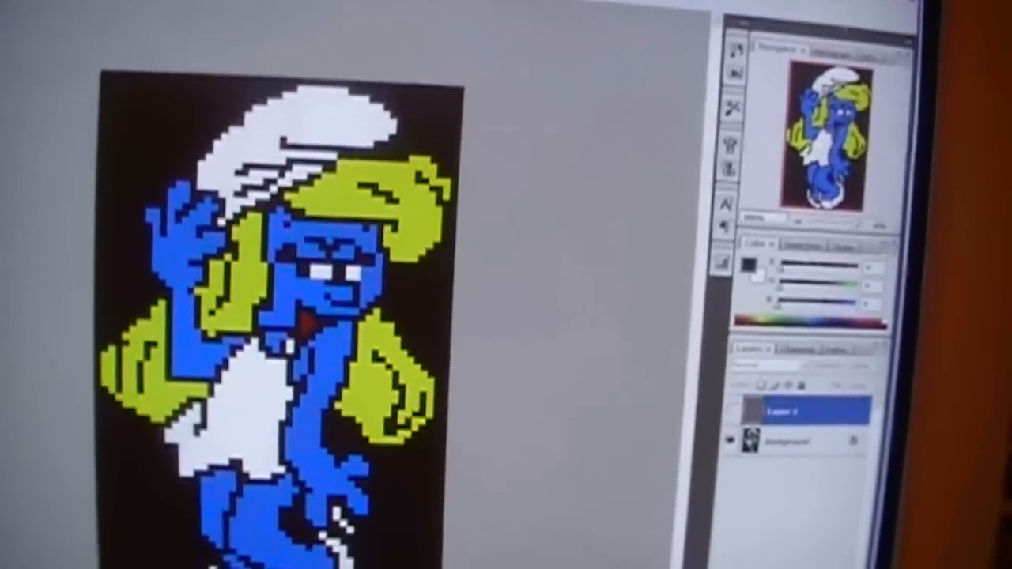
Add a new Layer 2 set to Overlay blending above the Smurfette image
{"action": "left_click", "coordinate": [177, 155]}
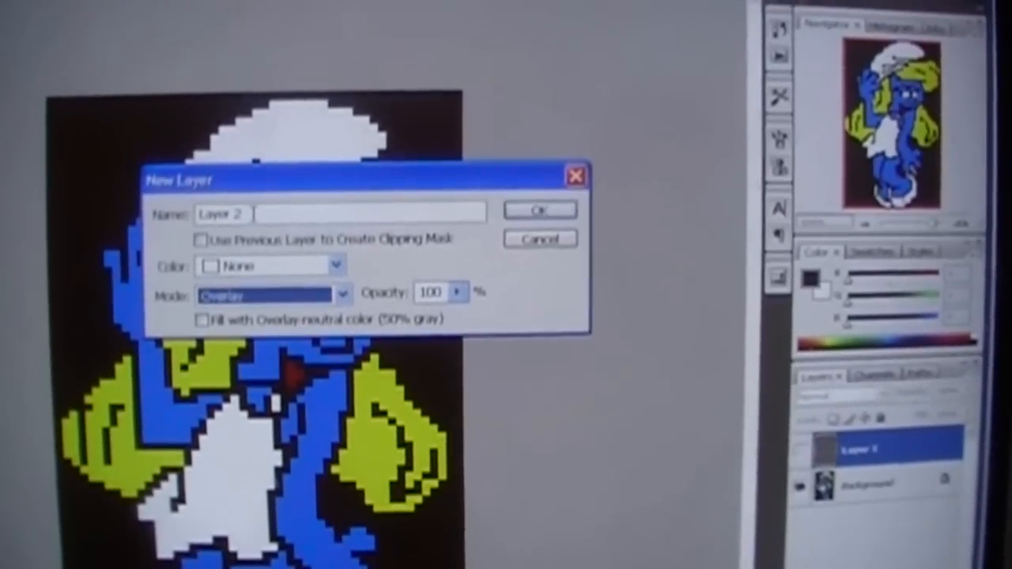
{"action": "left_click", "coordinate": [538, 209]}
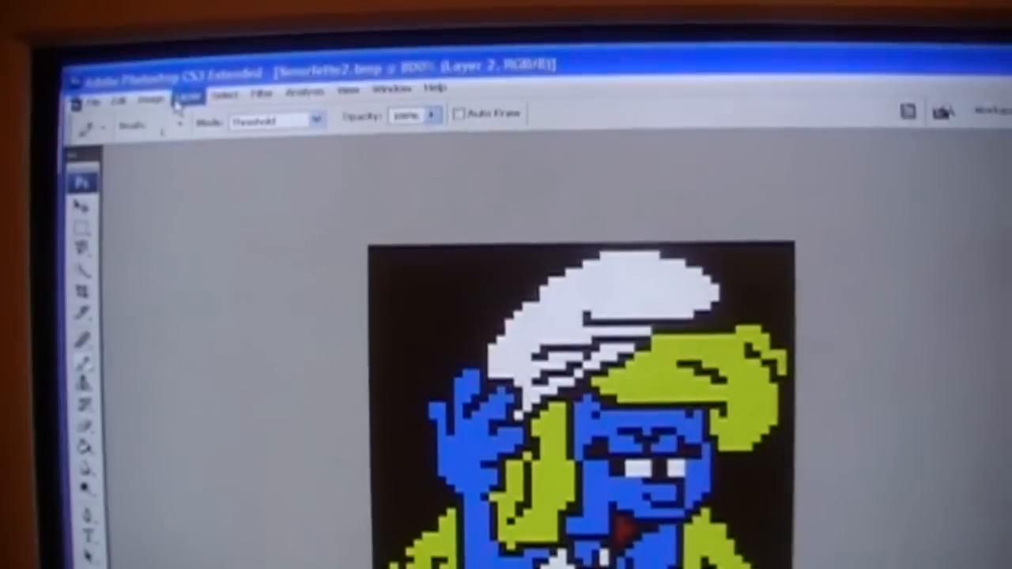
Fill Layer 2 with the saved 'grid' custom pattern
{"action": "left_click", "coordinate": [193, 111]}
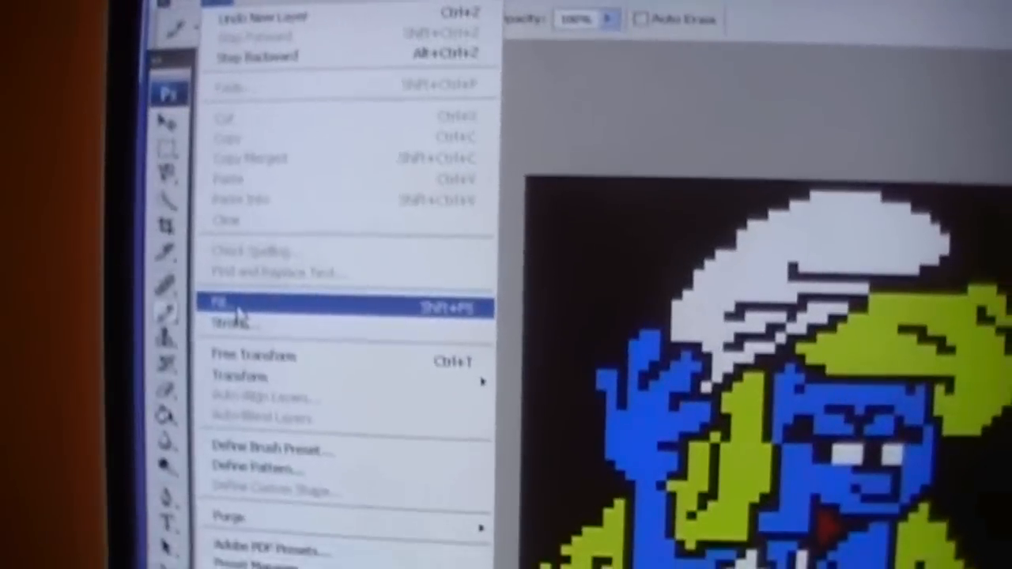
{"action": "left_click", "coordinate": [237, 306]}
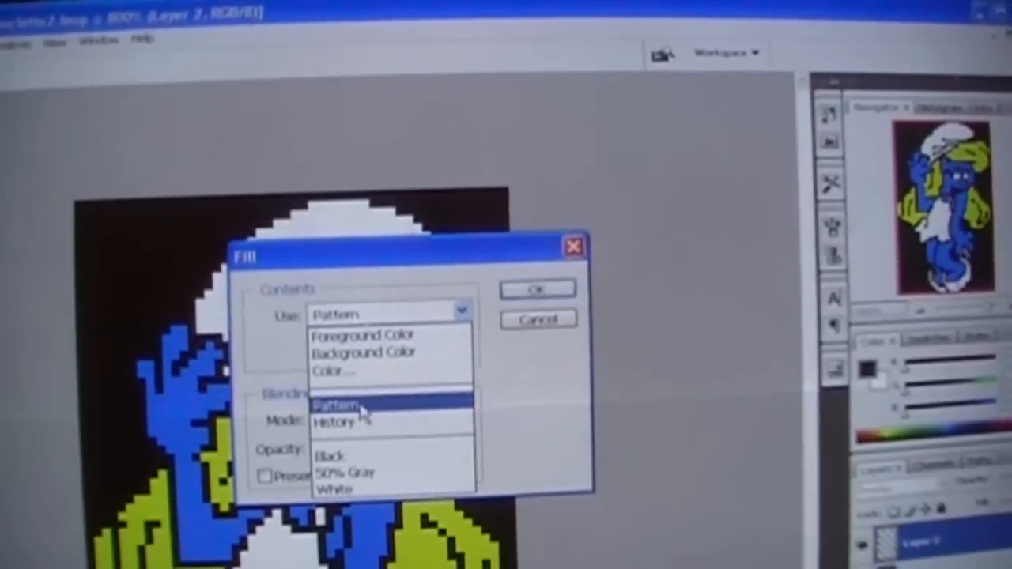
{"action": "left_click", "coordinate": [340, 403]}
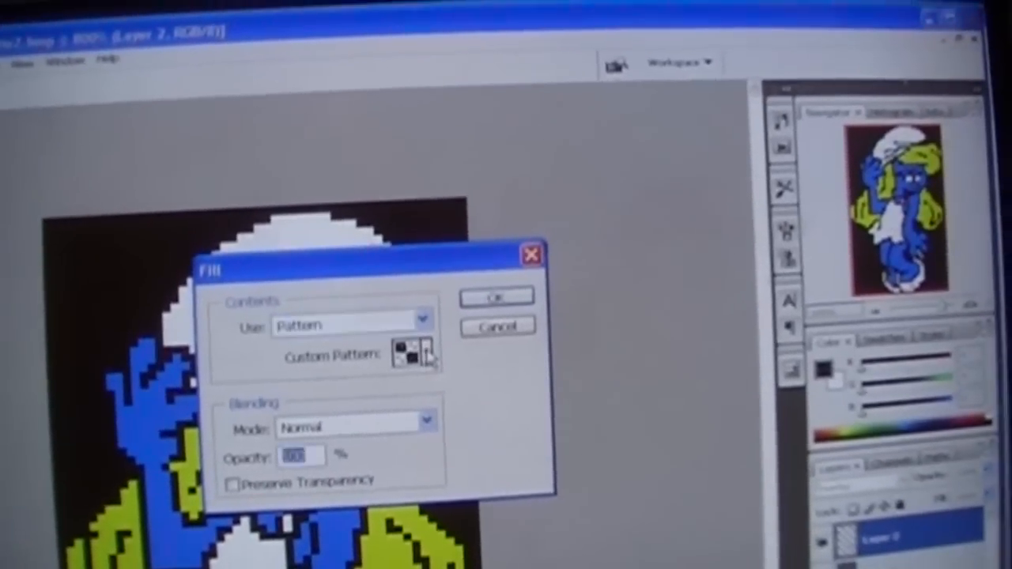
{"action": "left_click", "coordinate": [408, 351]}
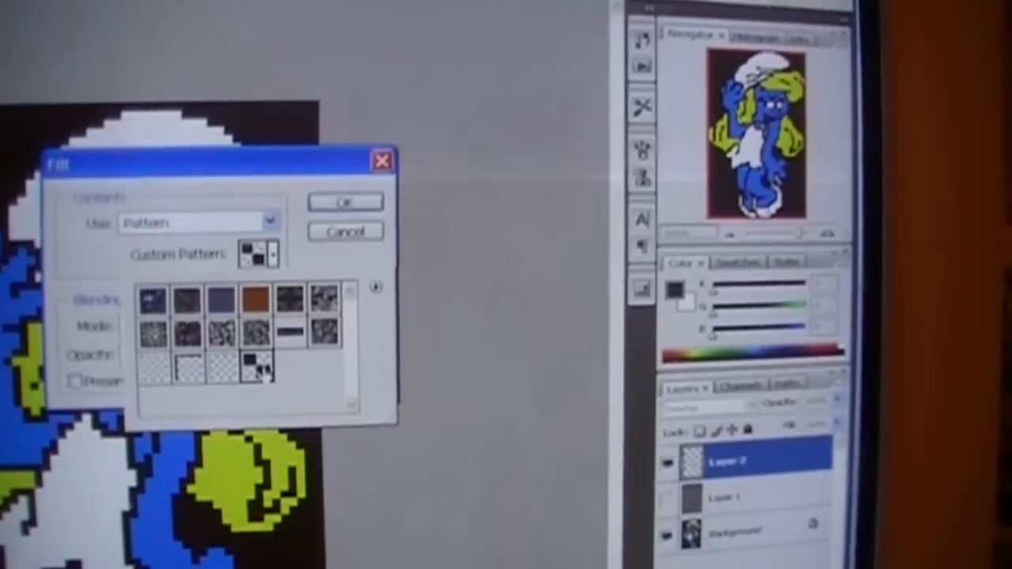
{"action": "left_click", "coordinate": [345, 203]}
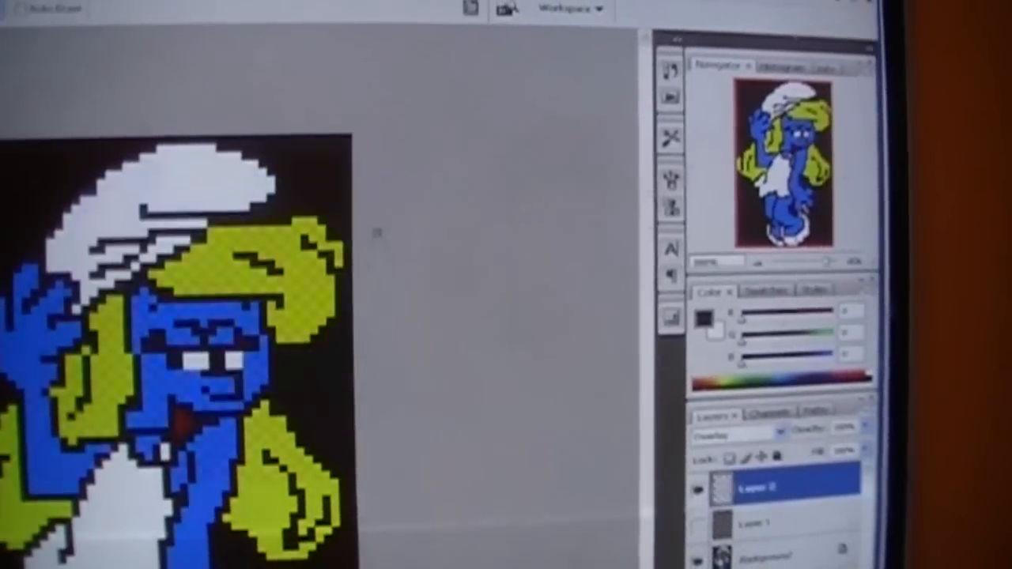